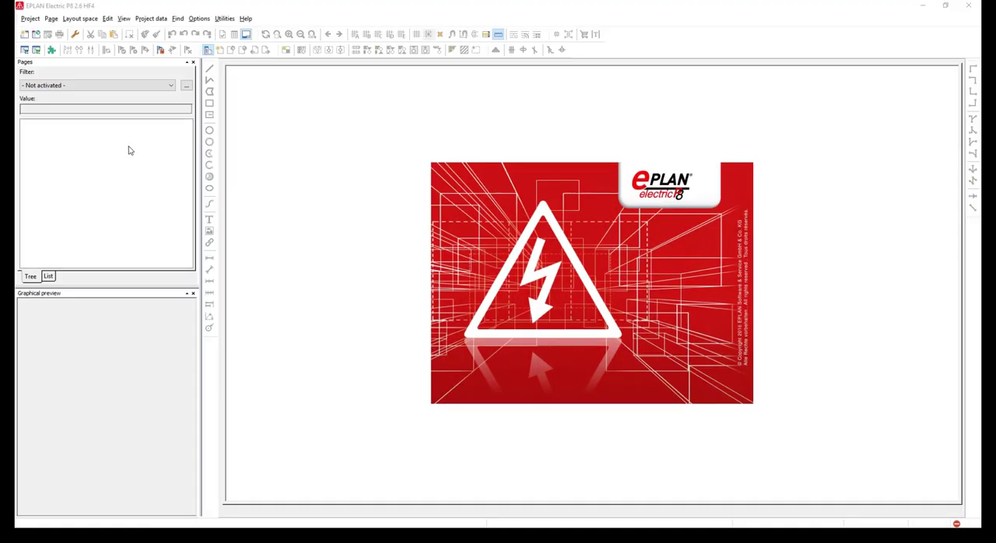
# Start a new project from the Project menu, bringing up the Create project dialog
pyautogui.click(32, 17)
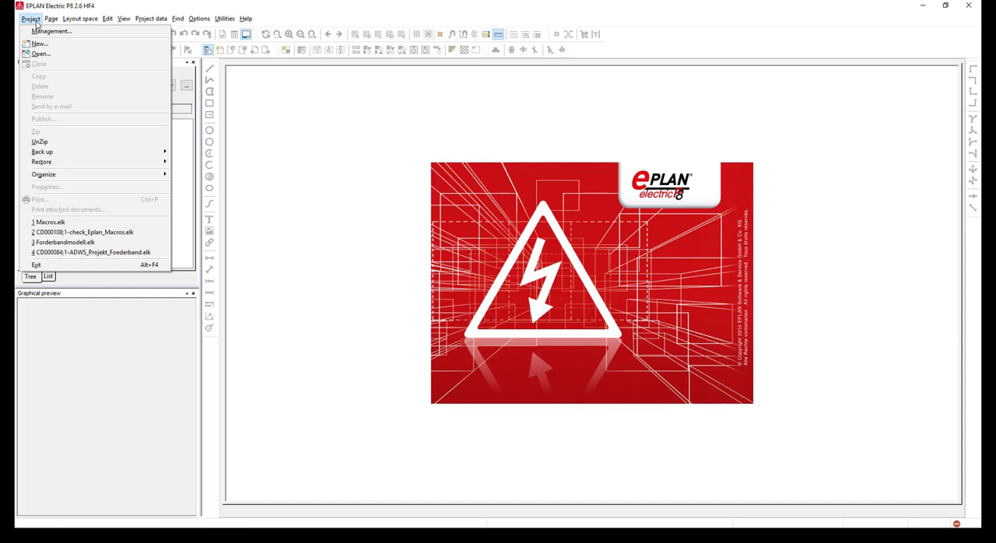
pyautogui.click(39, 43)
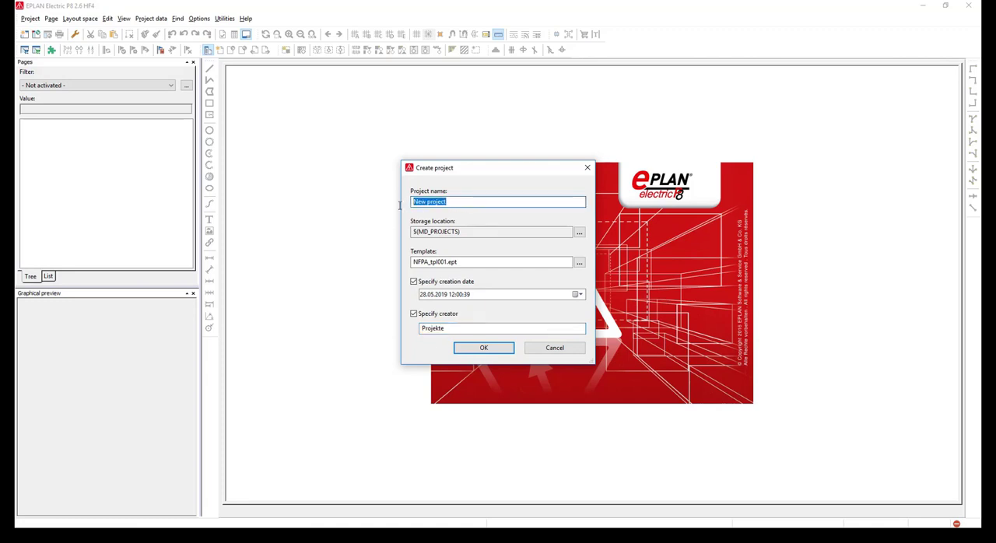
# Name the project 'Training' and keep the default projects folder as its storage location
pyautogui.write('Training')
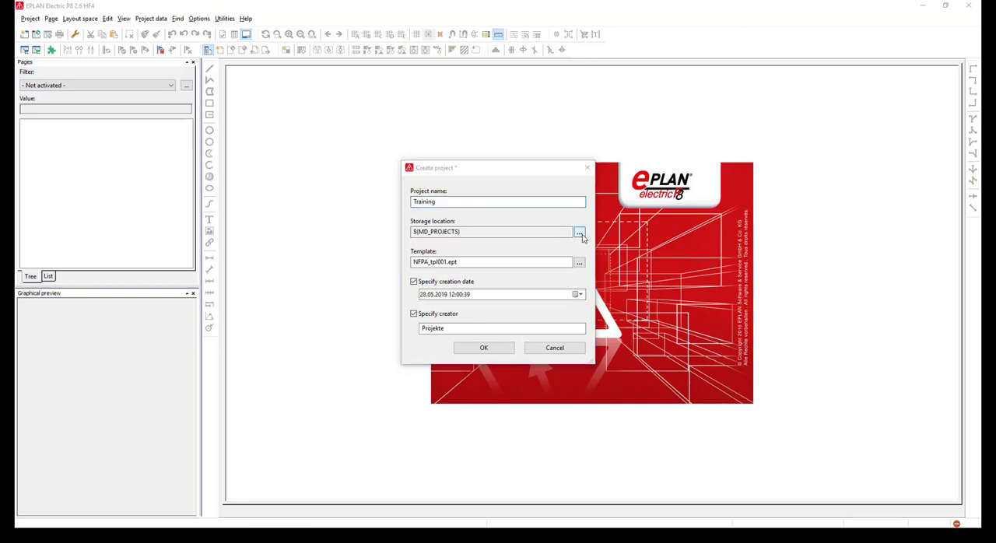
pyautogui.click(579, 232)
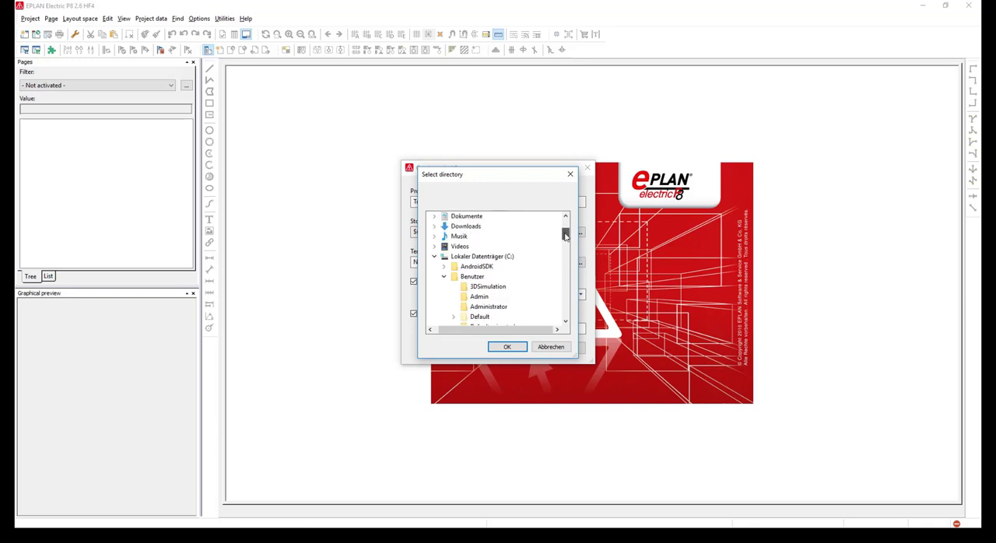
pyautogui.scroll(-3)
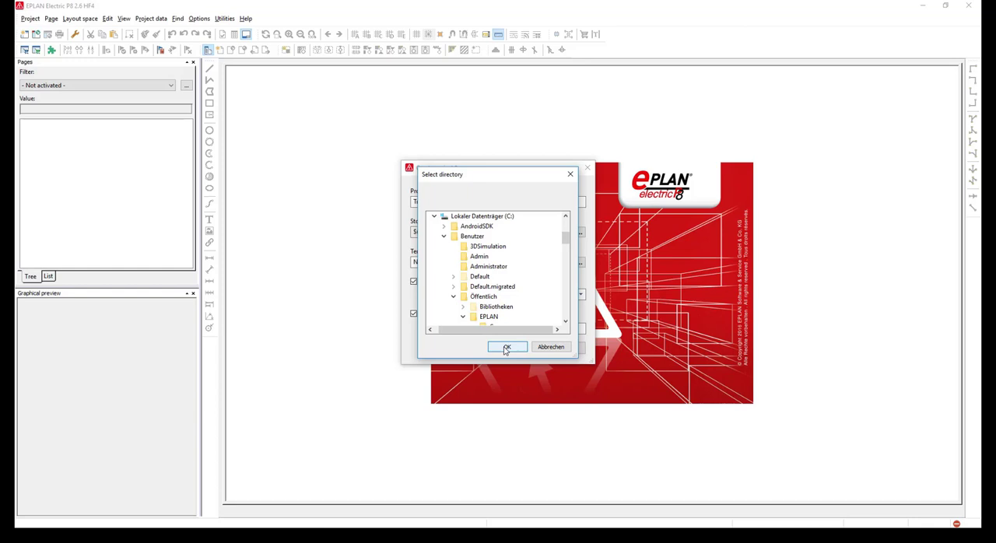
pyautogui.click(508, 347)
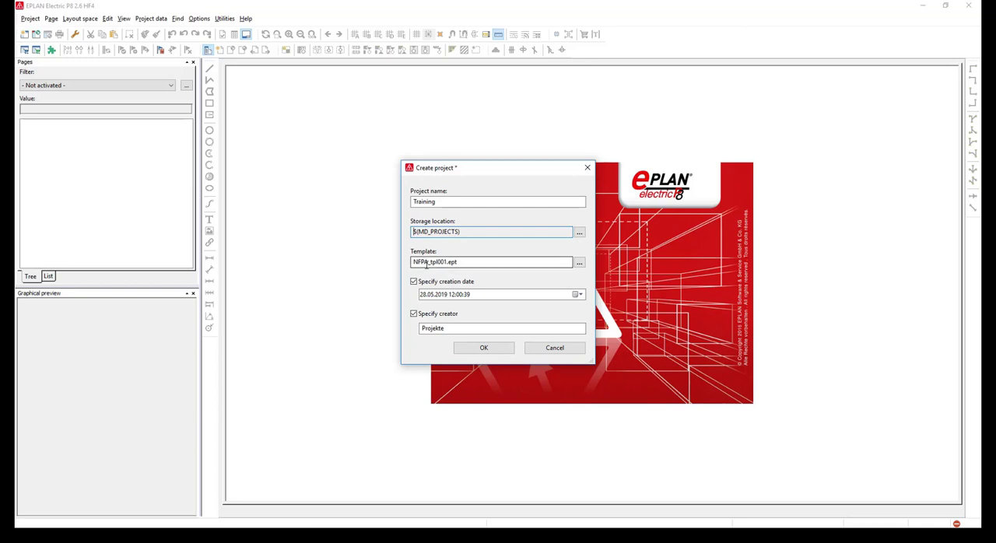
# Use the NFPA_tpl001.ept template with a creation date and no specified creator
pyautogui.click(579, 261)
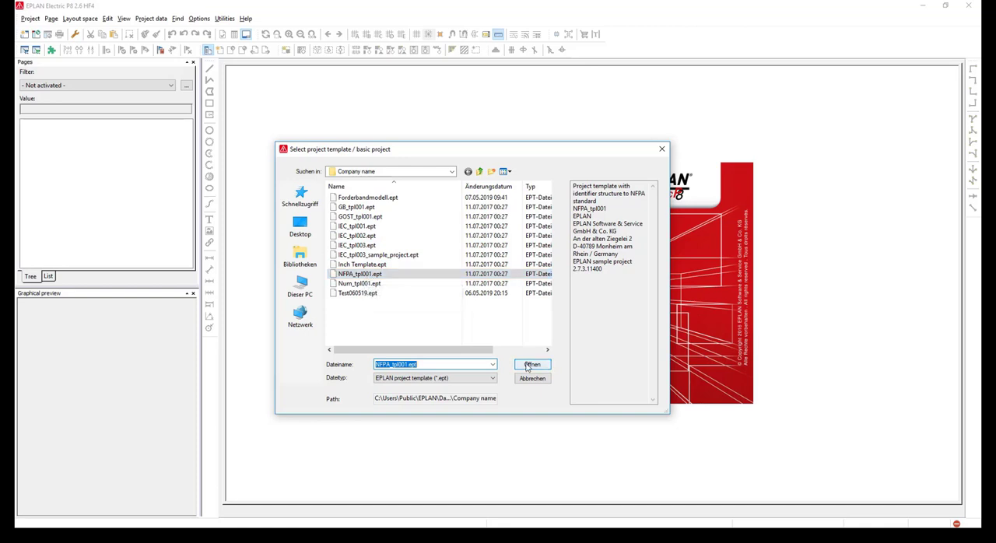
pyautogui.click(532, 364)
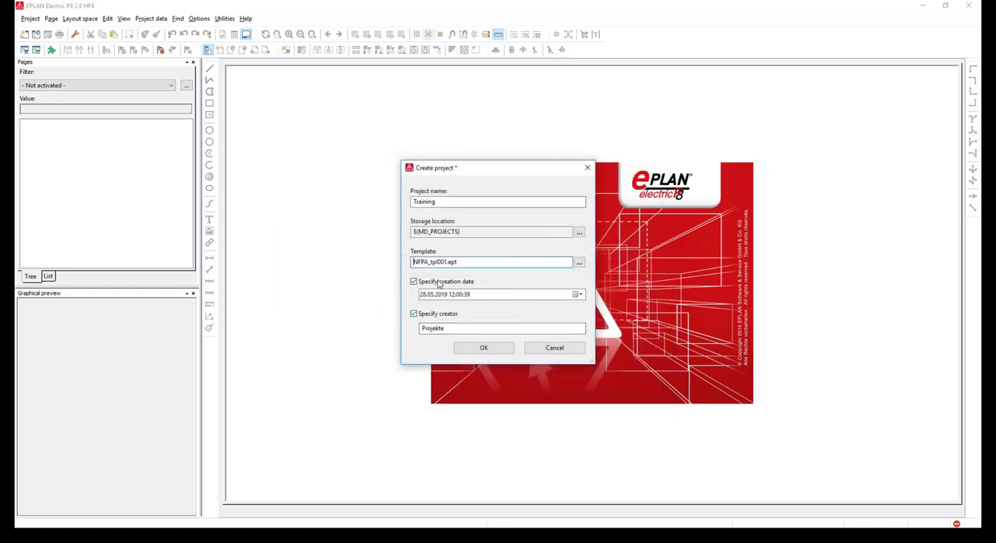
pyautogui.moveTo(477, 313)
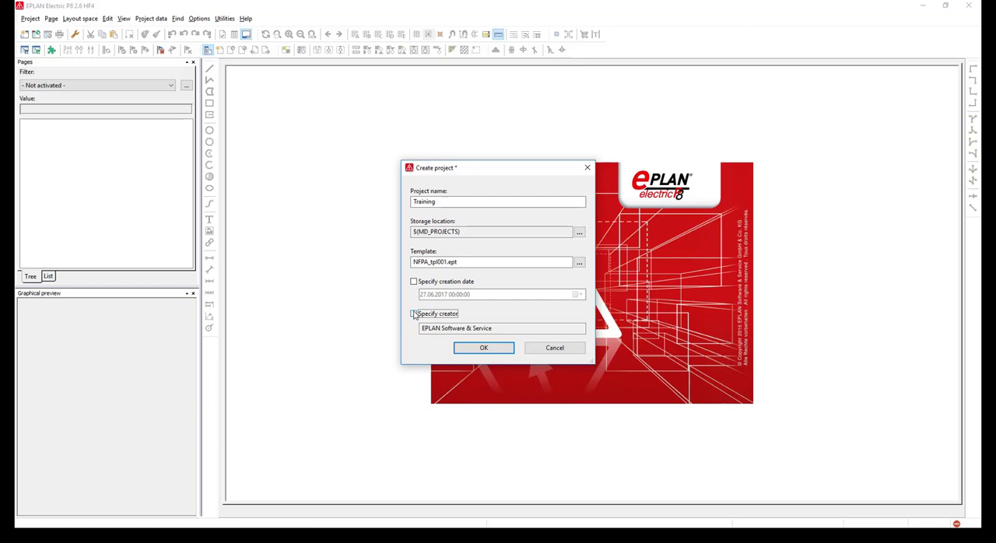
pyautogui.click(414, 281)
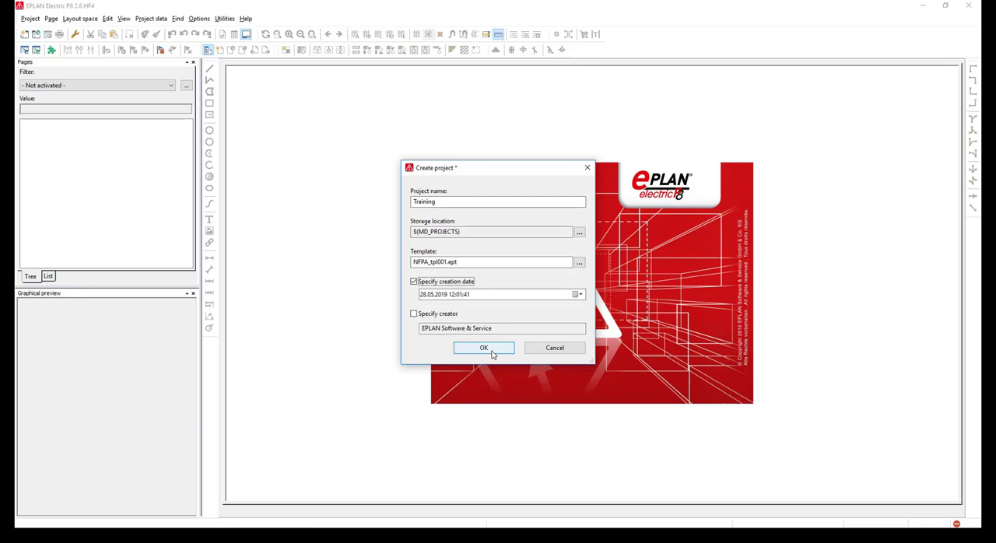
# Create the project and enter 'Automation Designer Group' as Creation Name 1 in its properties
pyautogui.click(483, 349)
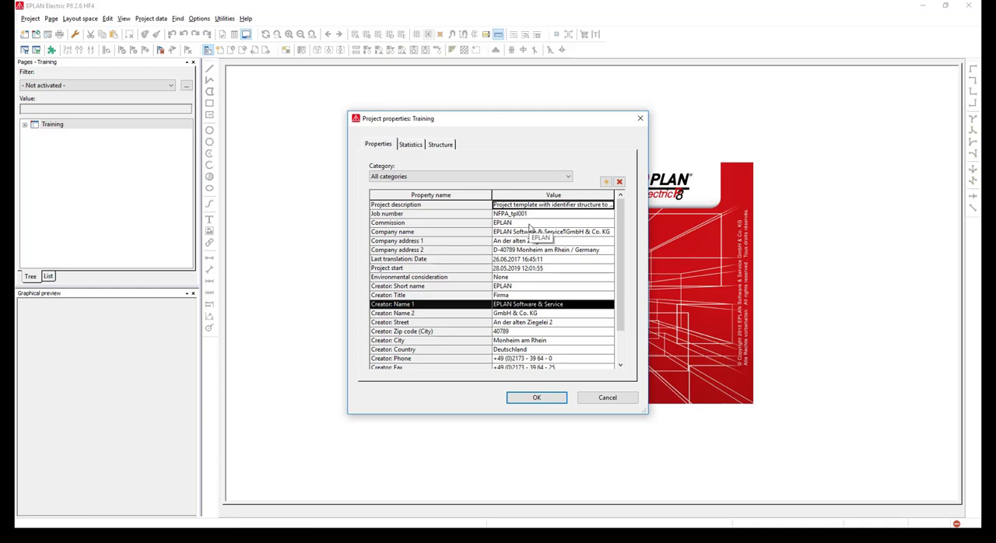
pyautogui.click(553, 296)
pyautogui.write('HDA')
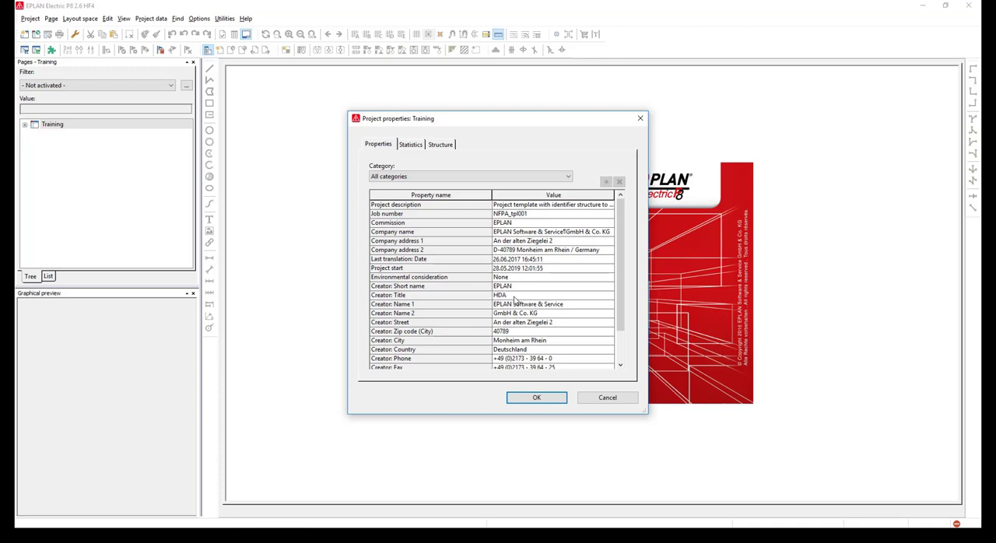
pyautogui.click(552, 303)
pyautogui.write('Automation Designe')
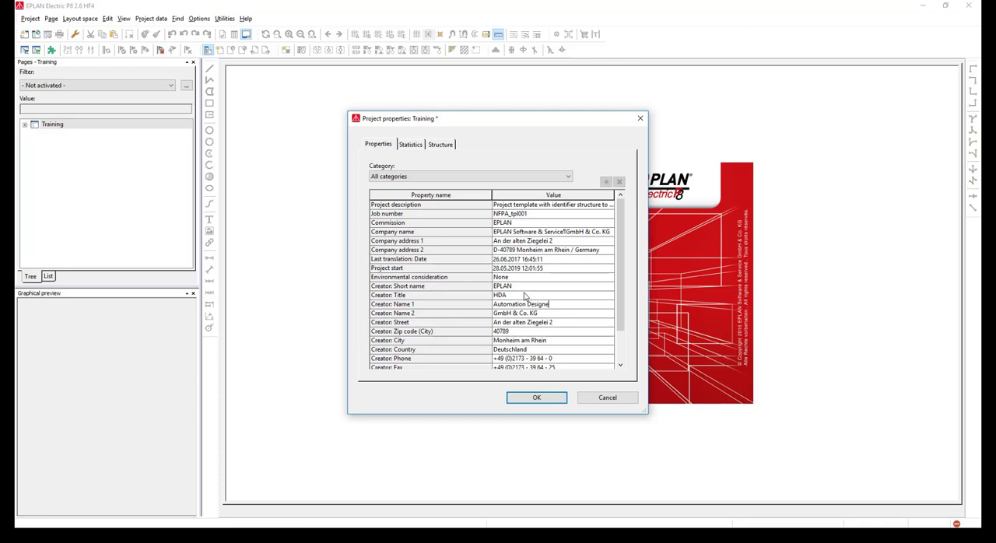
pyautogui.moveTo(548, 304)
pyautogui.write('r Group')
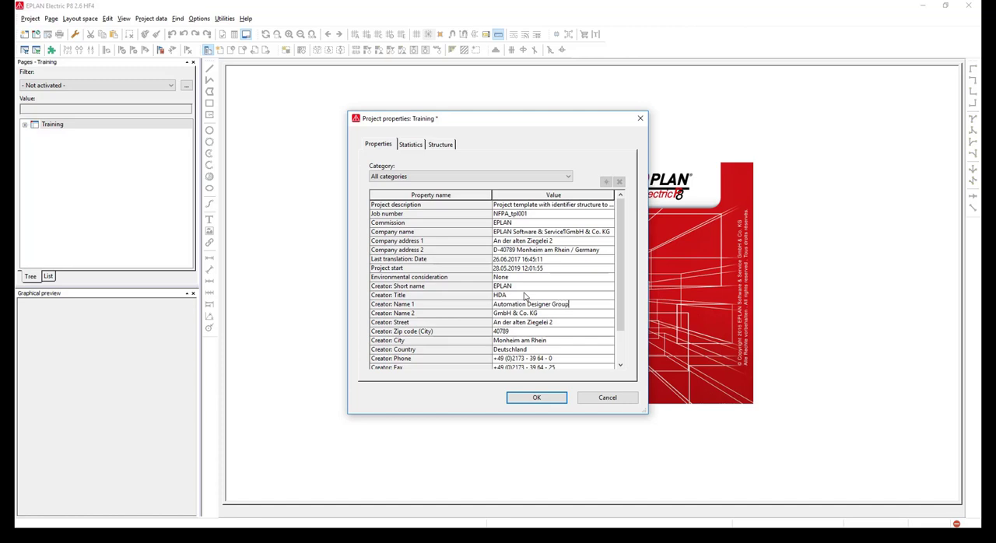
pyautogui.click(532, 322)
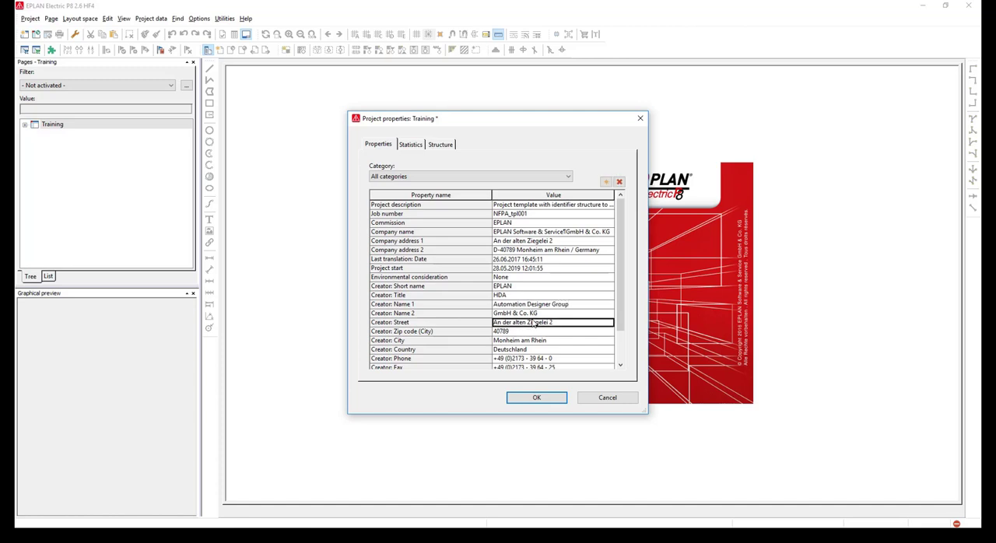
pyautogui.scroll(-3)
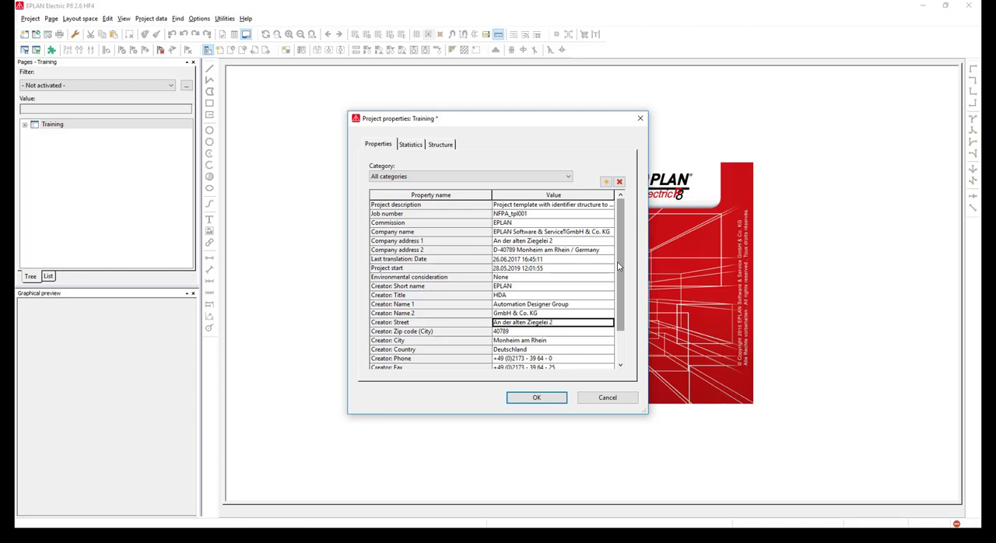
pyautogui.moveTo(594, 268)
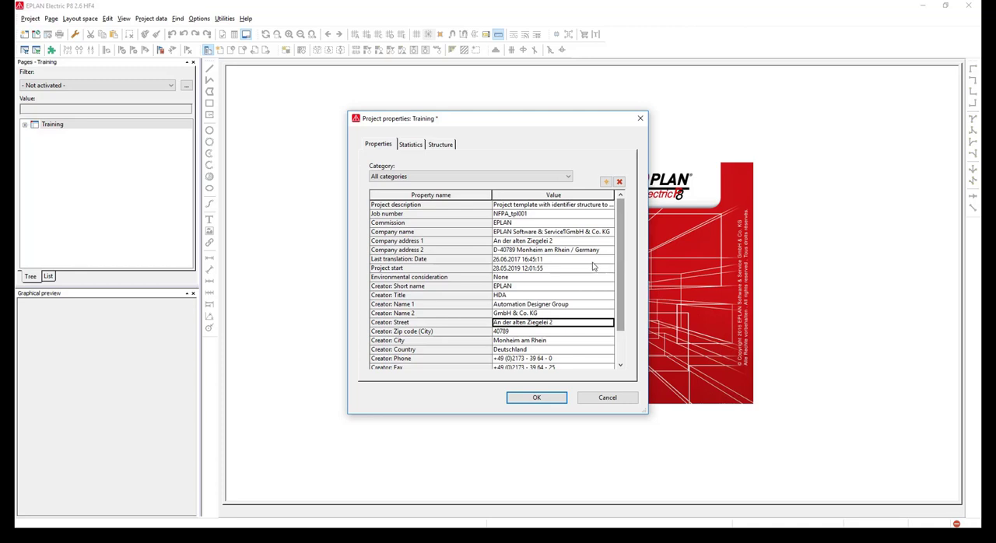
# Keep pages structured by higher-level function and mounting location, then accept the project properties
pyautogui.click(439, 144)
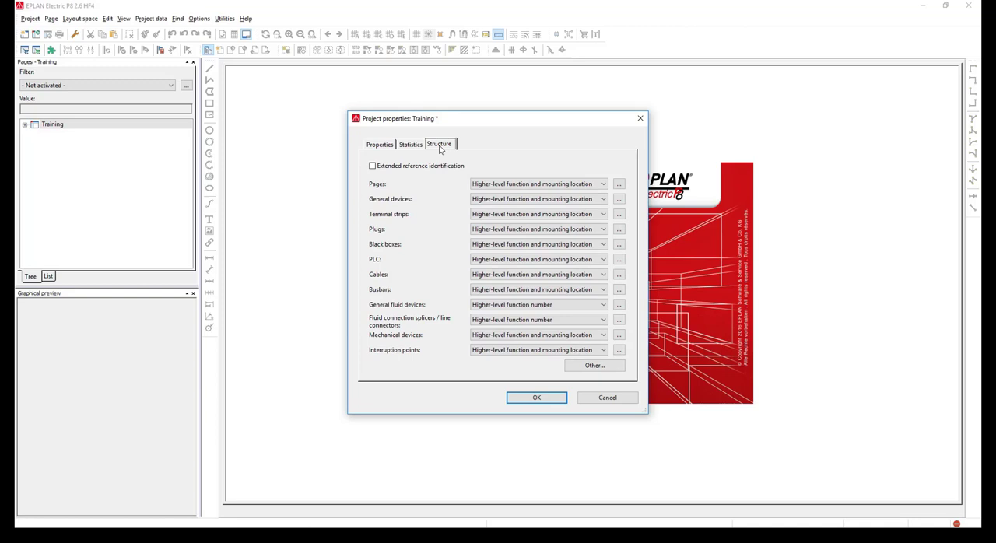
pyautogui.moveTo(448, 181)
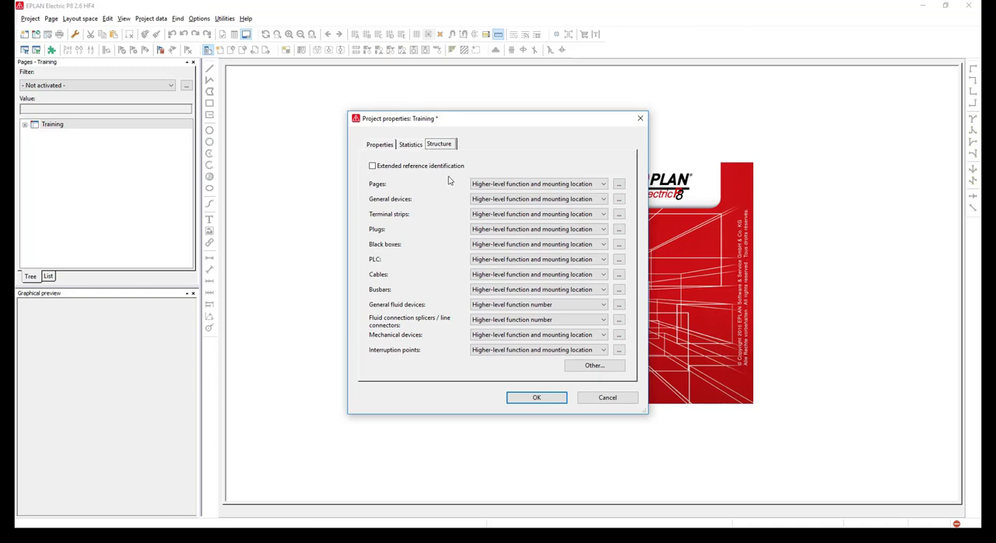
pyautogui.click(537, 184)
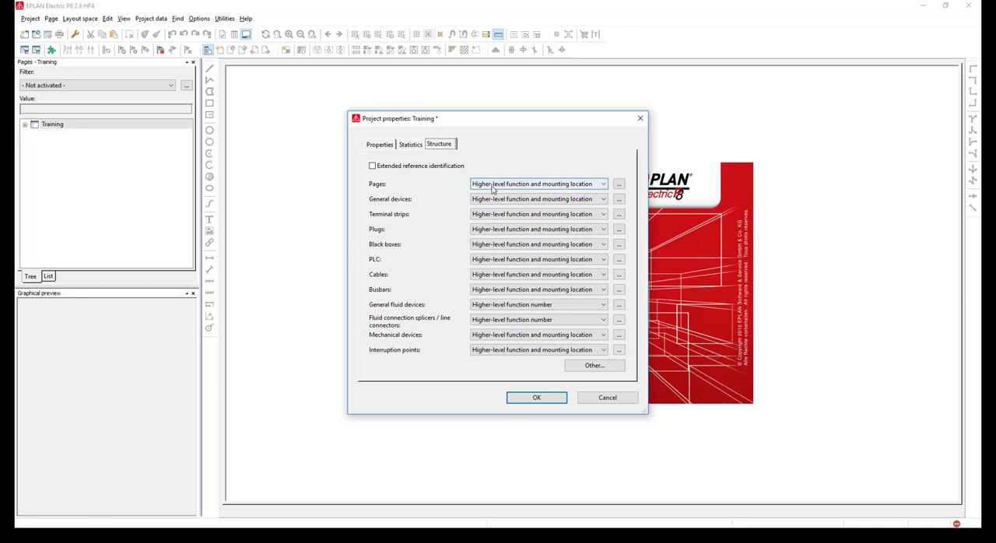
pyautogui.click(604, 184)
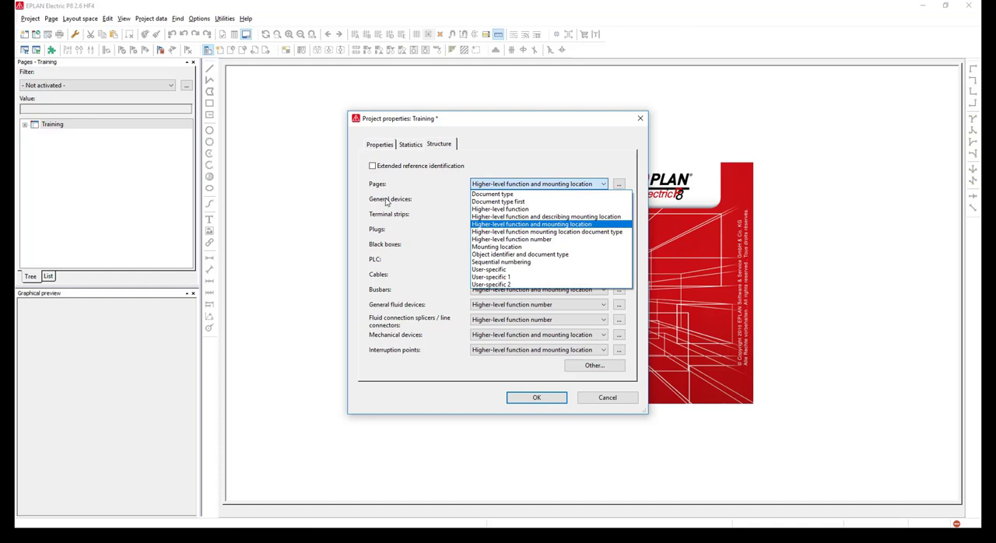
pyautogui.moveTo(382, 305)
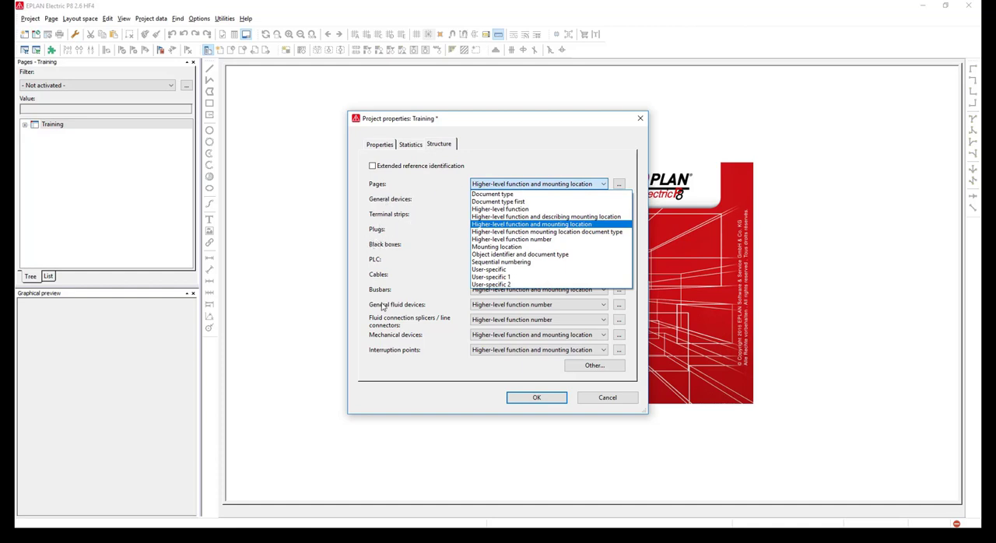
pyautogui.moveTo(426, 323)
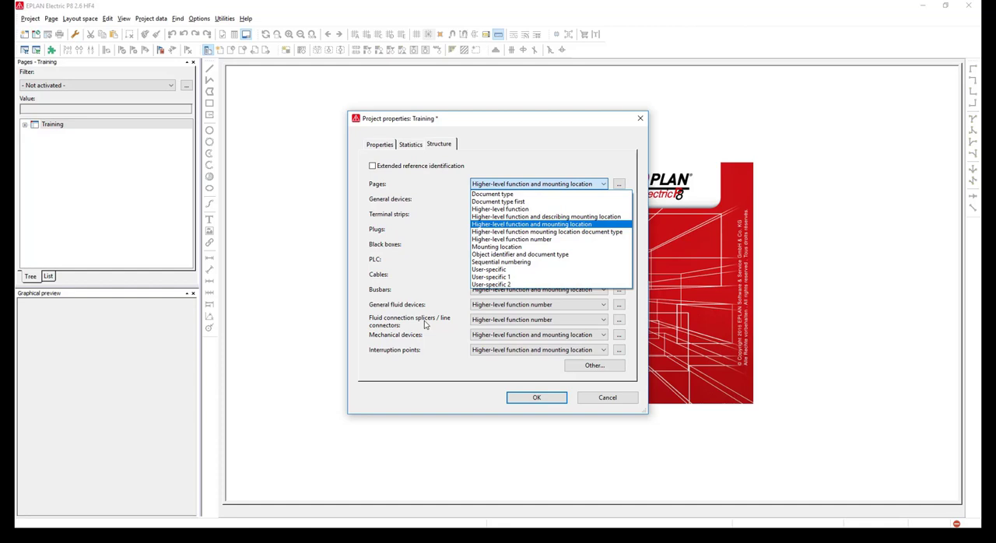
pyautogui.moveTo(538, 232)
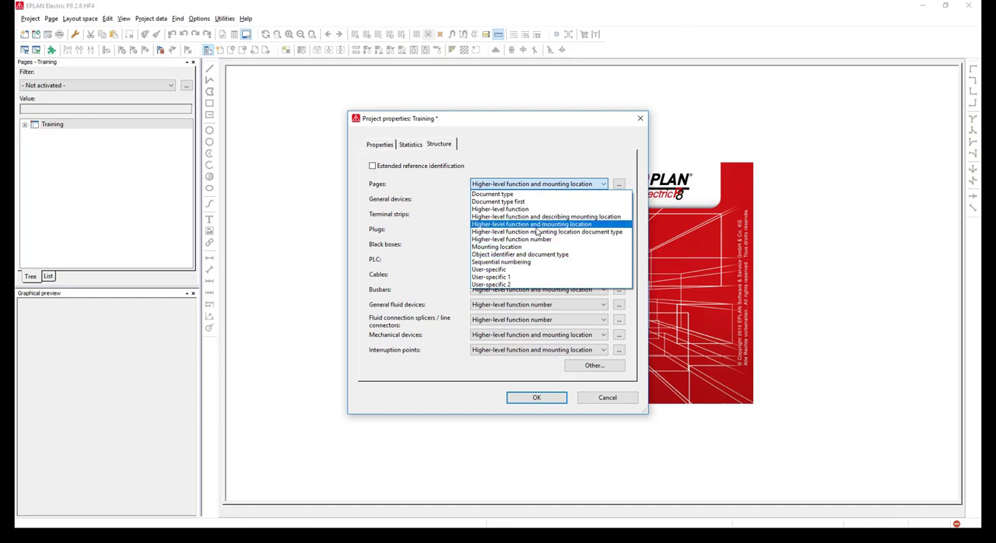
pyautogui.click(532, 224)
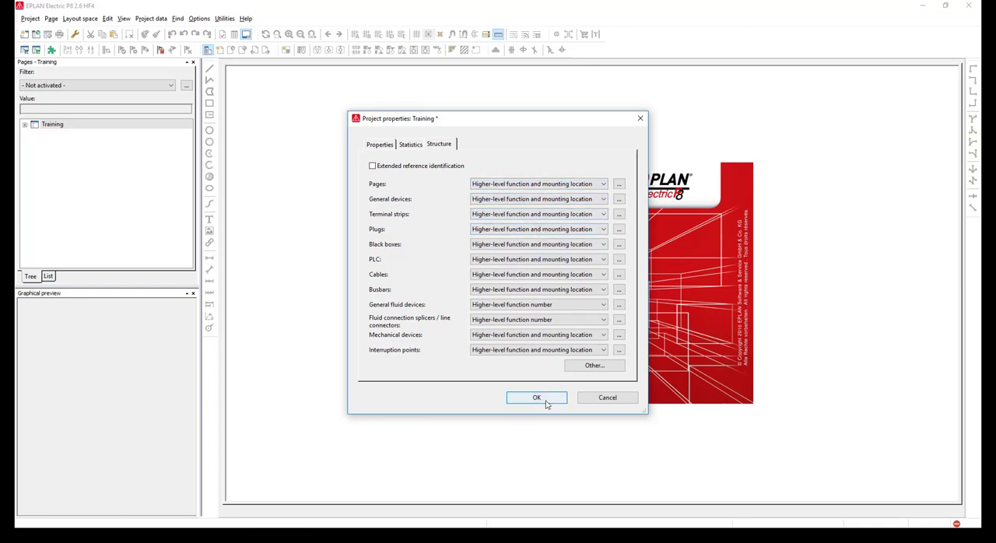
pyautogui.click(536, 399)
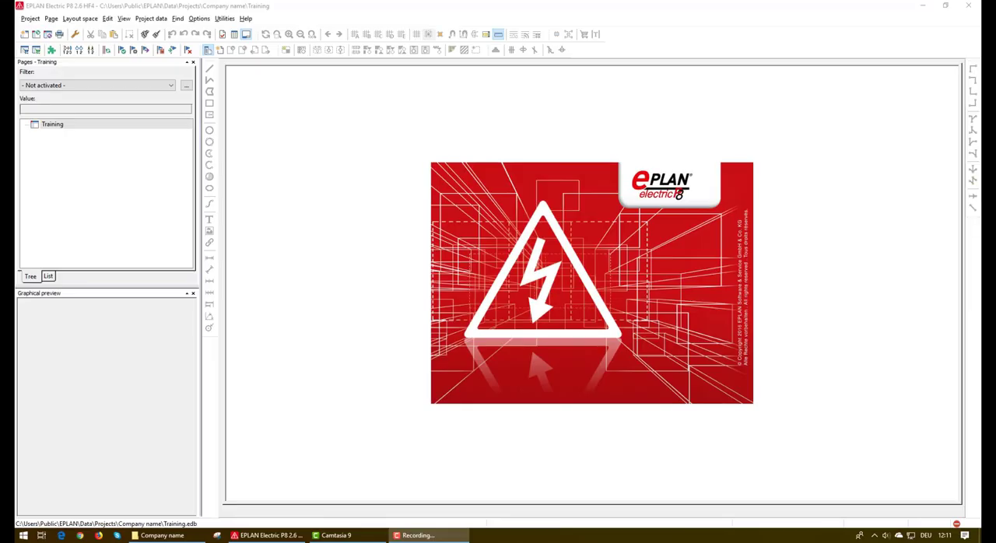
pyautogui.moveTo(123, 155)
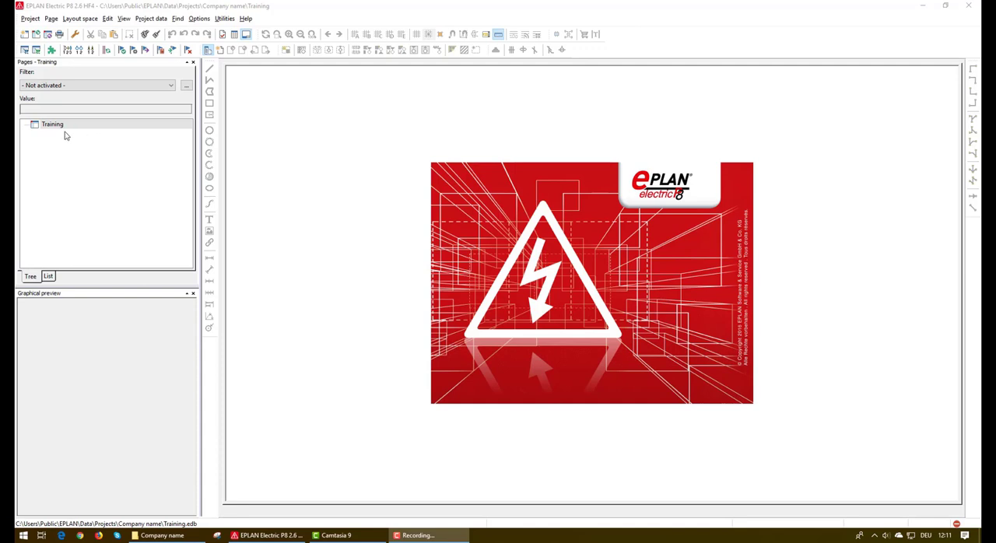
# Start a new page in the Training project from the Pages navigator
pyautogui.rightClick(53, 125)
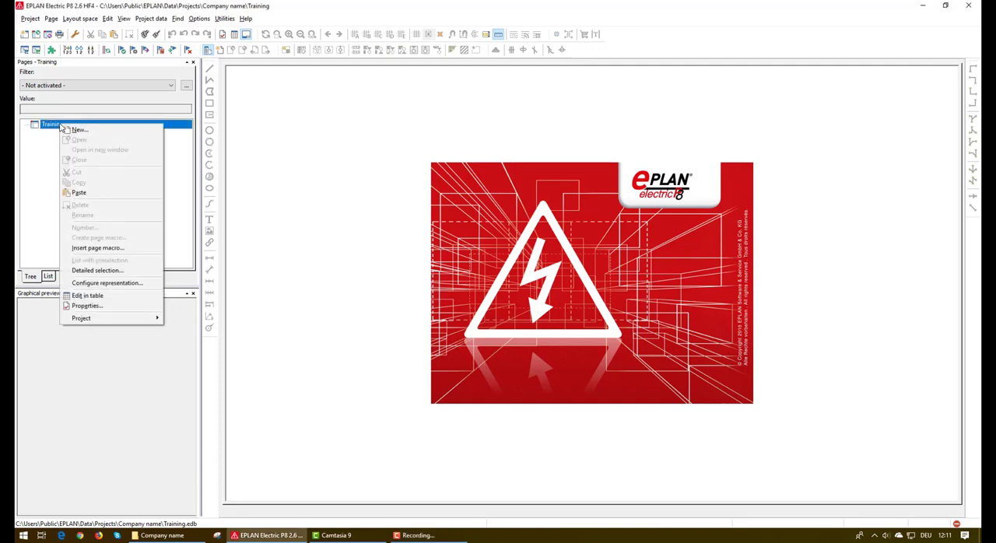
pyautogui.click(78, 129)
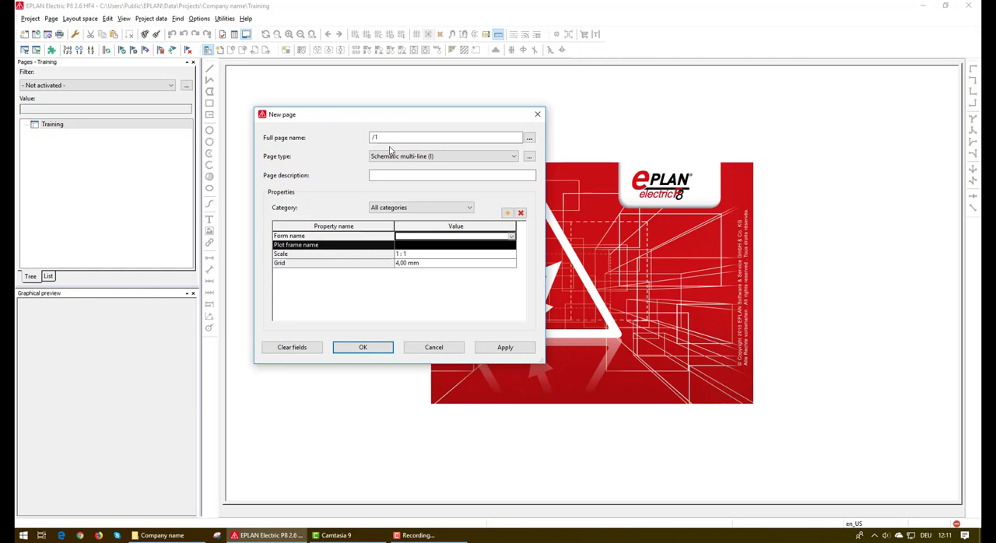
# In the full page name breakdown, set the higher-level function to AD
pyautogui.click(529, 137)
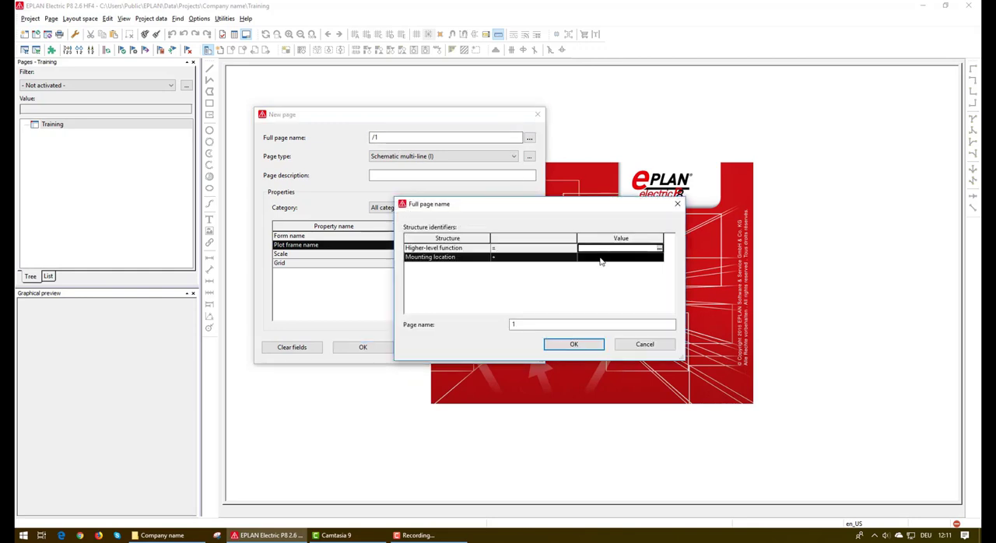
pyautogui.click(619, 248)
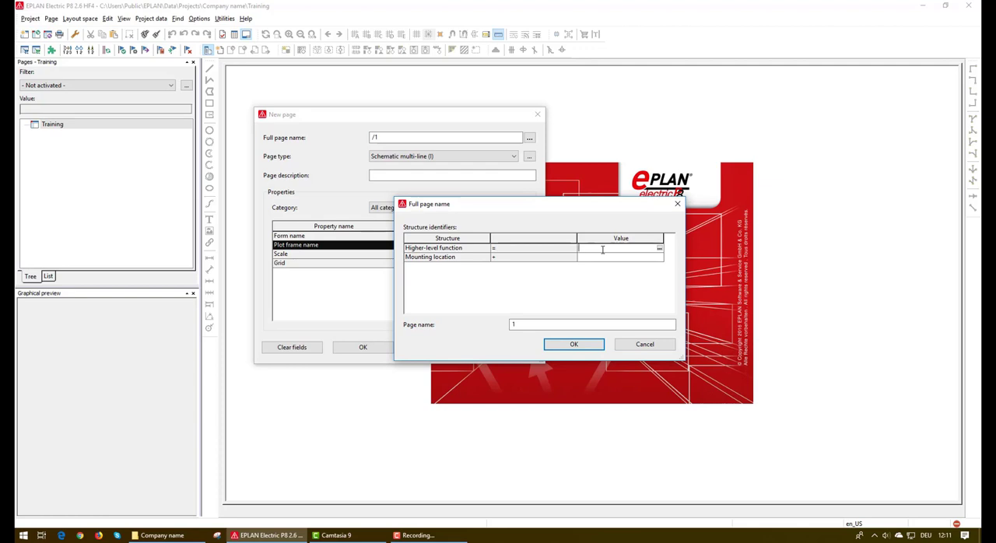
pyautogui.write('A')
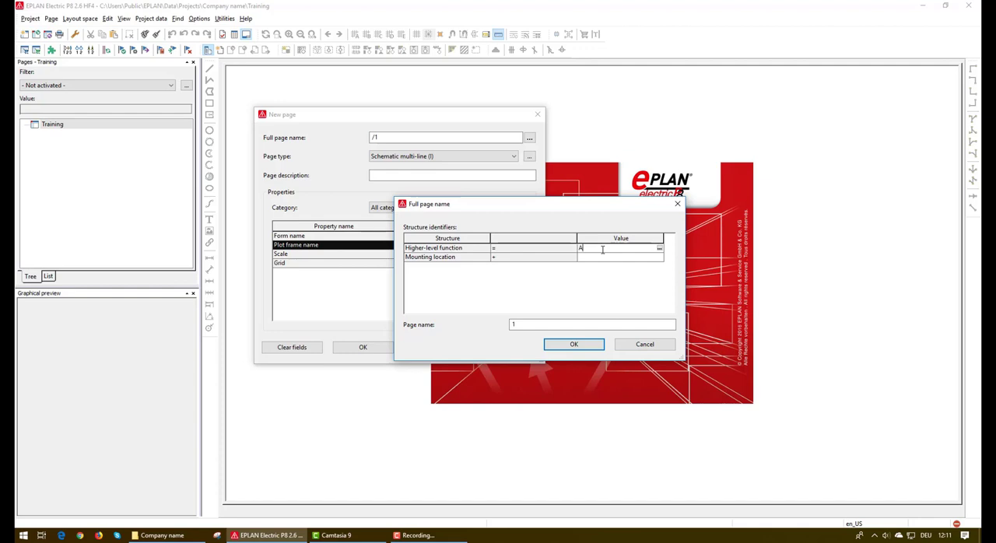
pyautogui.write('D')
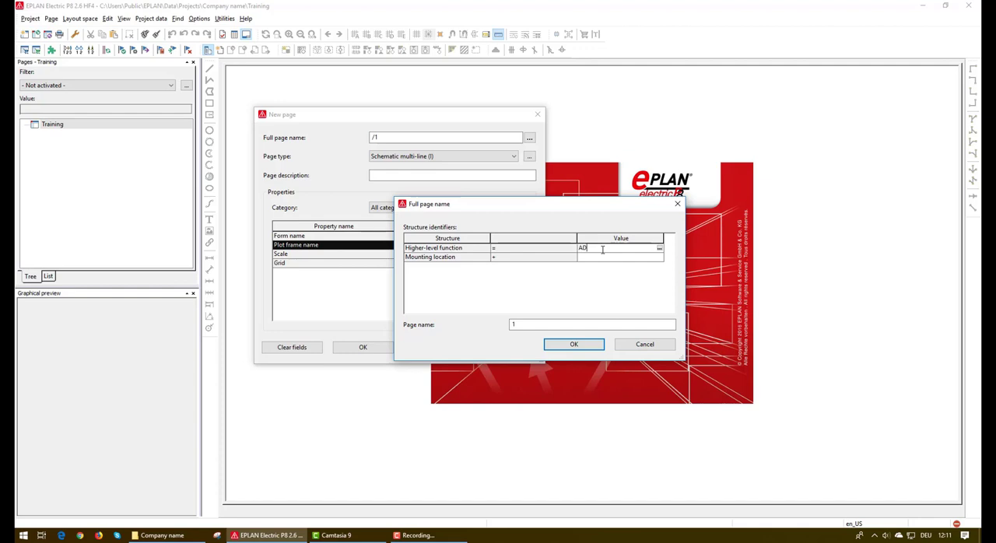
# Set the mounting location to SP01, keep page 1, and confirm the full name =AD+SP01/1
pyautogui.click(620, 257)
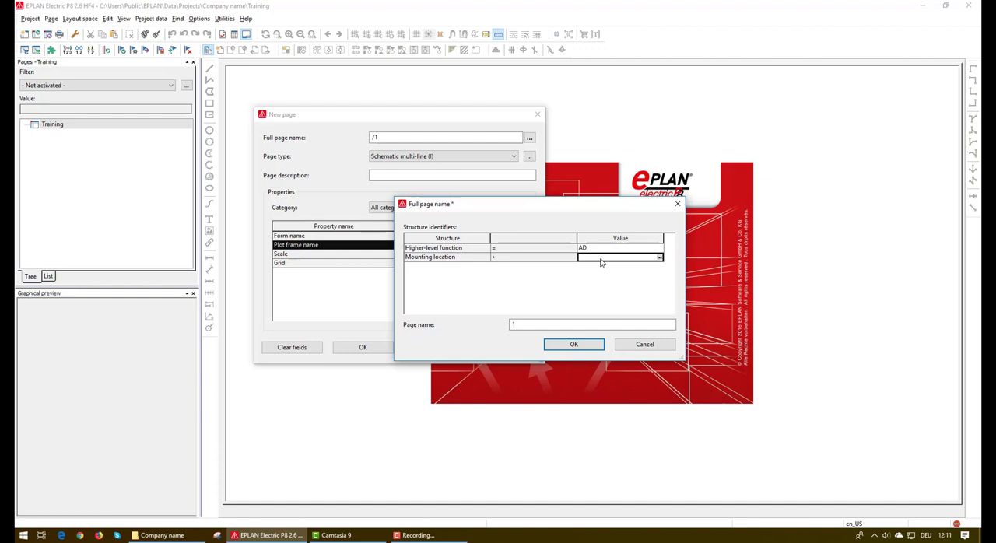
pyautogui.click(620, 257)
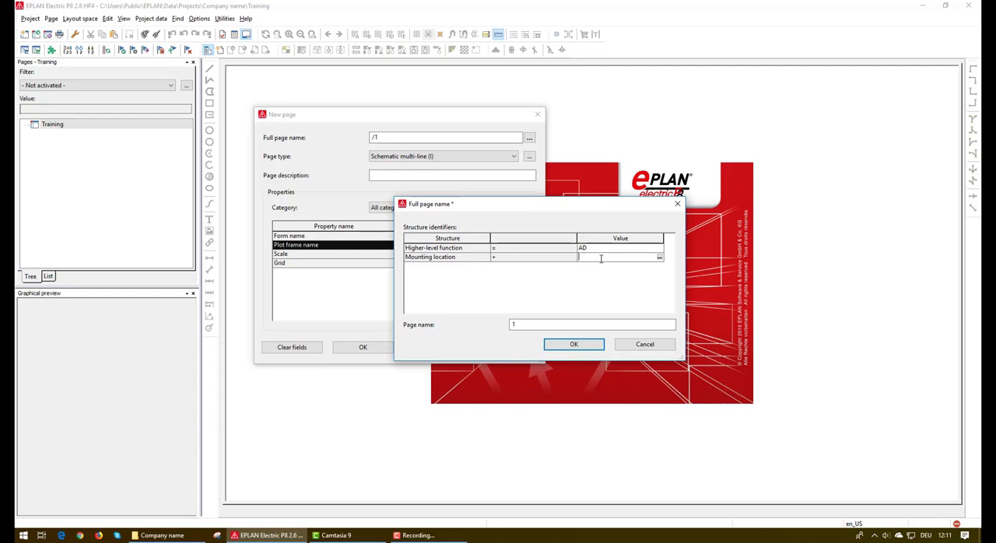
pyautogui.write('S')
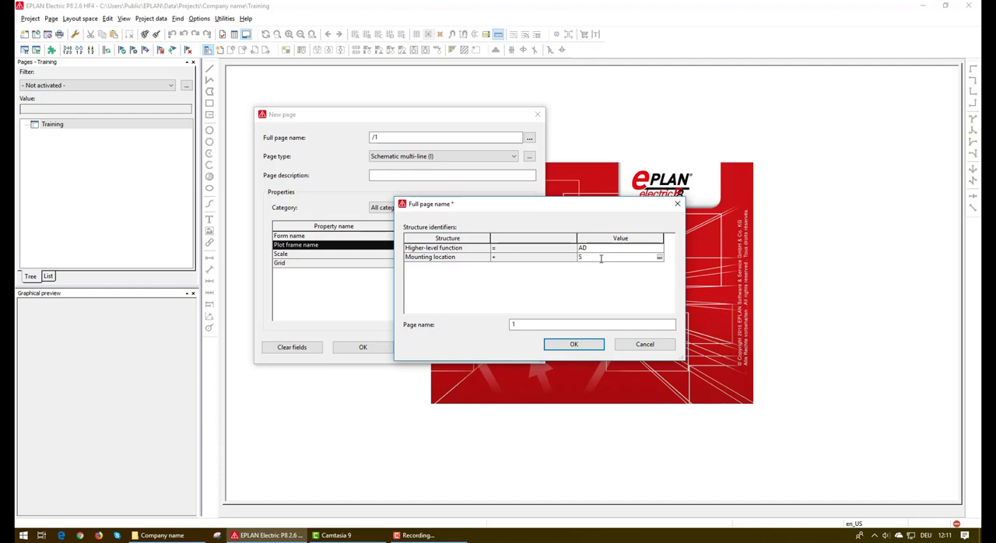
pyautogui.write('P01')
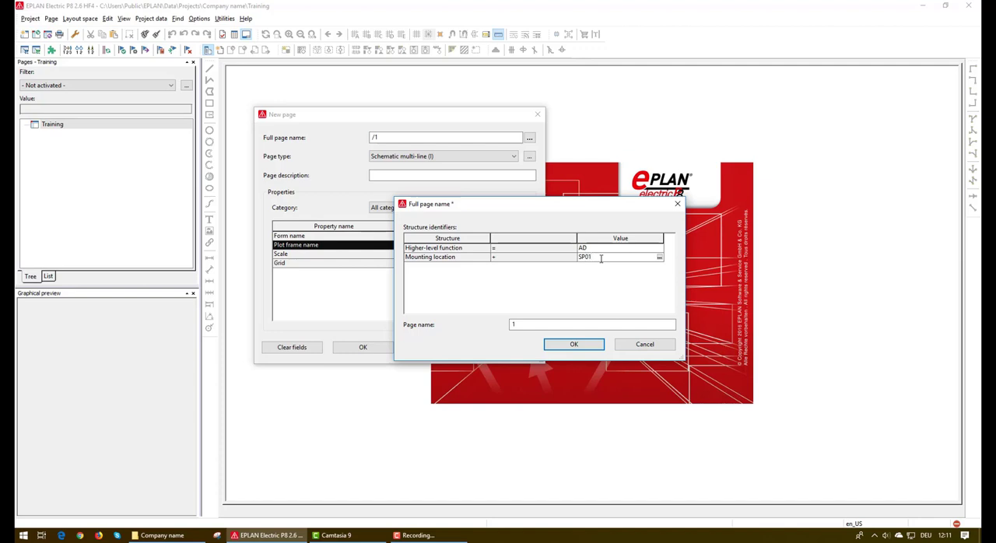
pyautogui.click(591, 324)
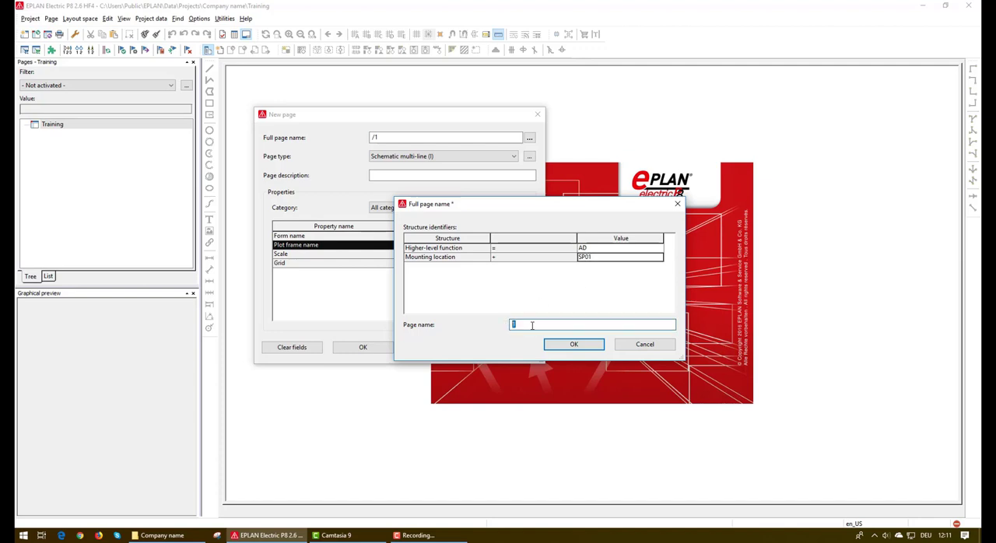
pyautogui.click(573, 344)
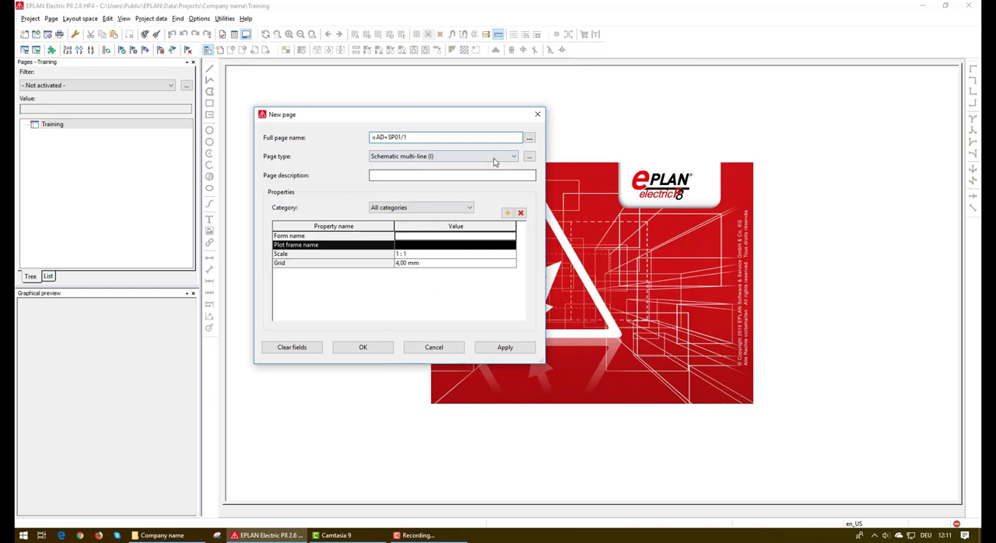
pyautogui.click(514, 155)
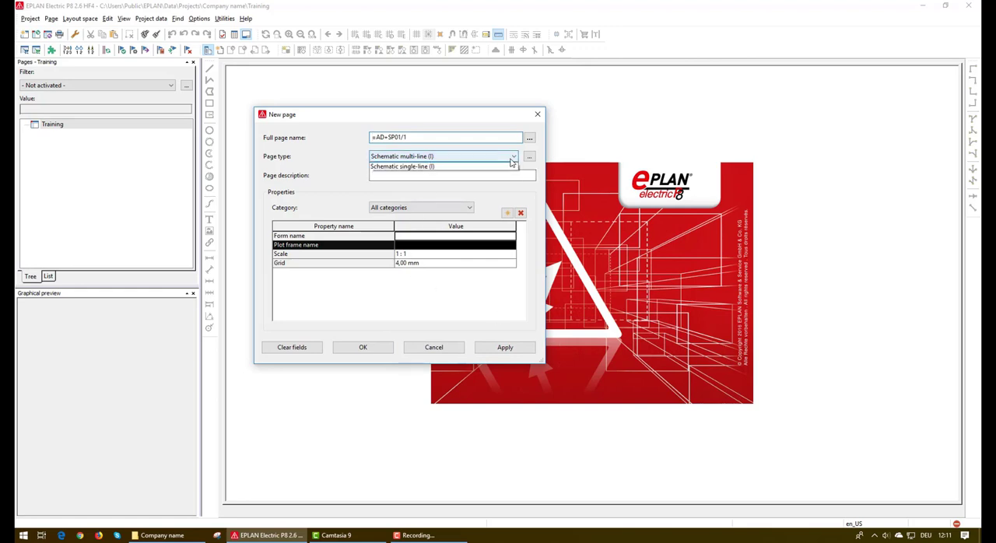
pyautogui.click(512, 156)
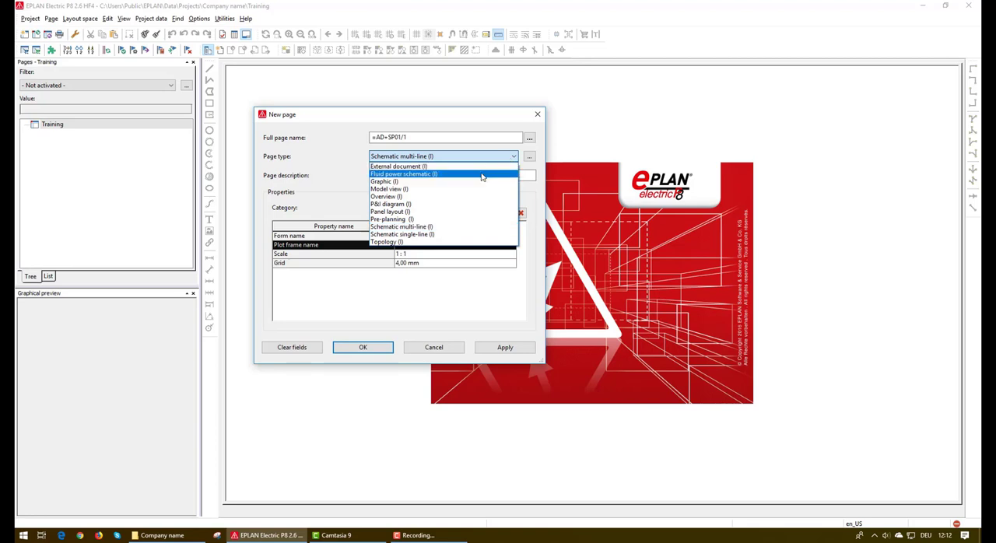
pyautogui.moveTo(467, 182)
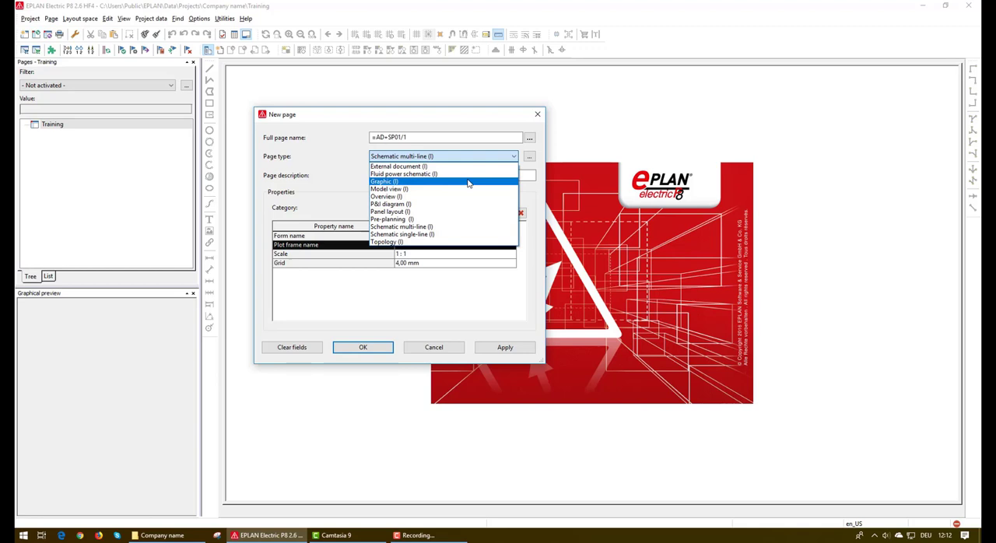
pyautogui.moveTo(453, 196)
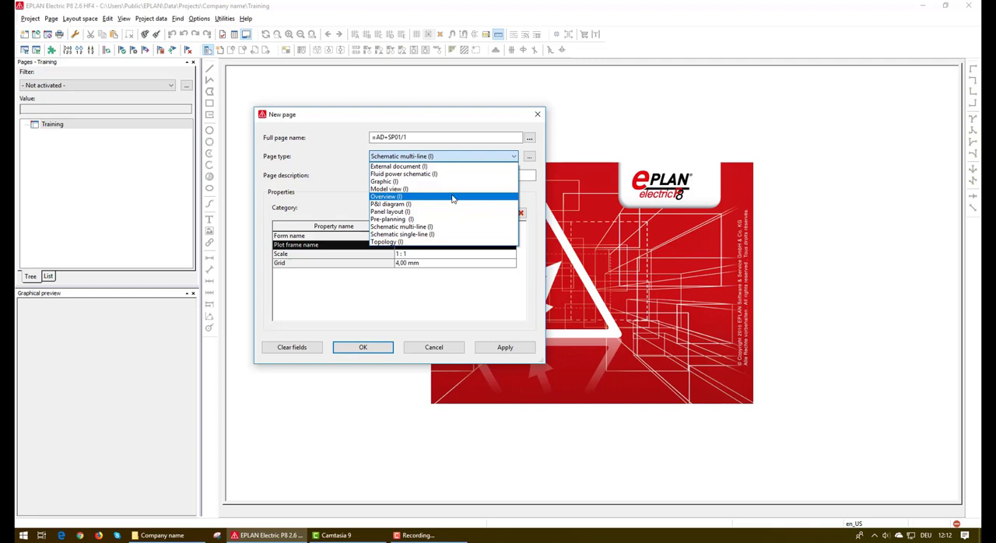
pyautogui.moveTo(458, 227)
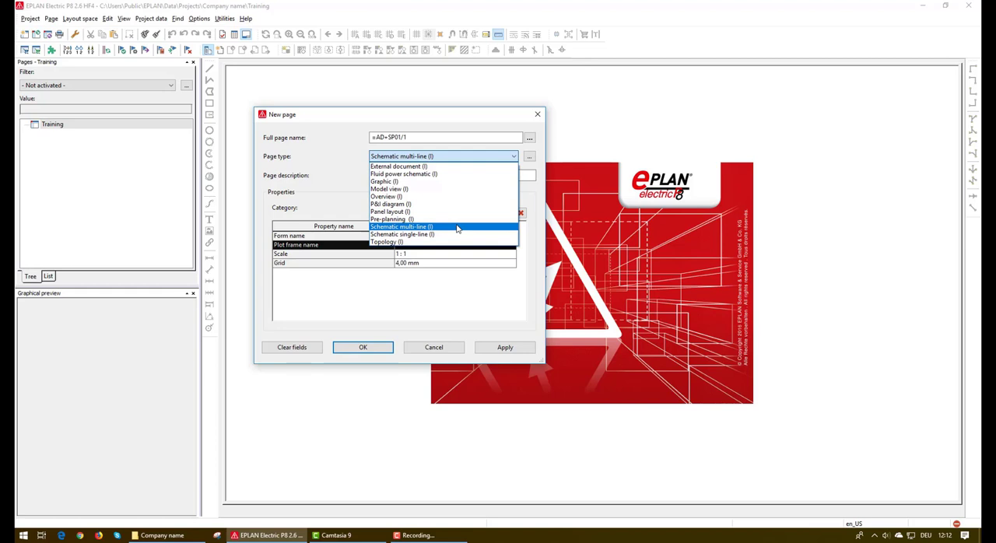
pyautogui.click(402, 227)
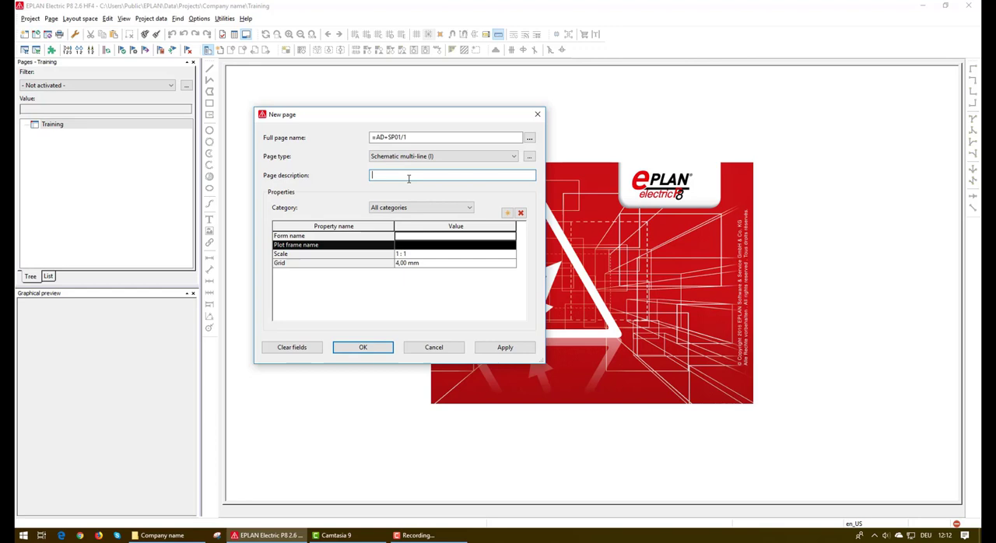
# Enter 'Training' as the page description
pyautogui.write('Training')
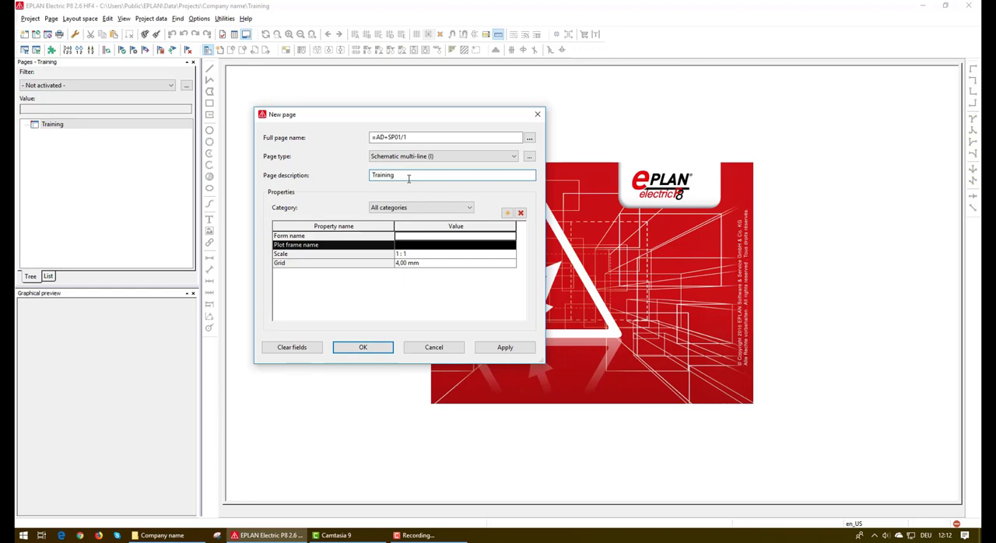
pyautogui.click(455, 237)
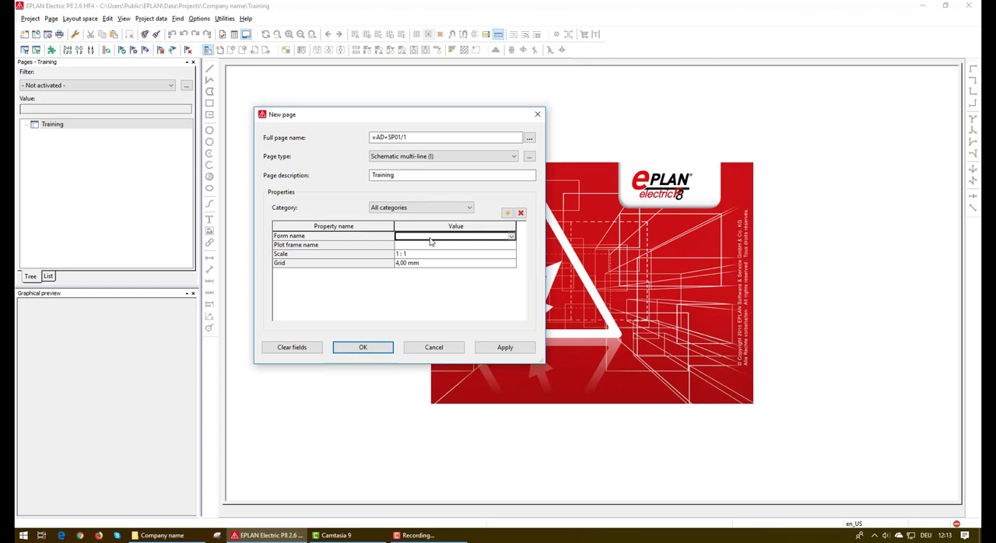
# Assign the custom plot frame to the page and create it, opening =AD+SP01/1
pyautogui.click(455, 244)
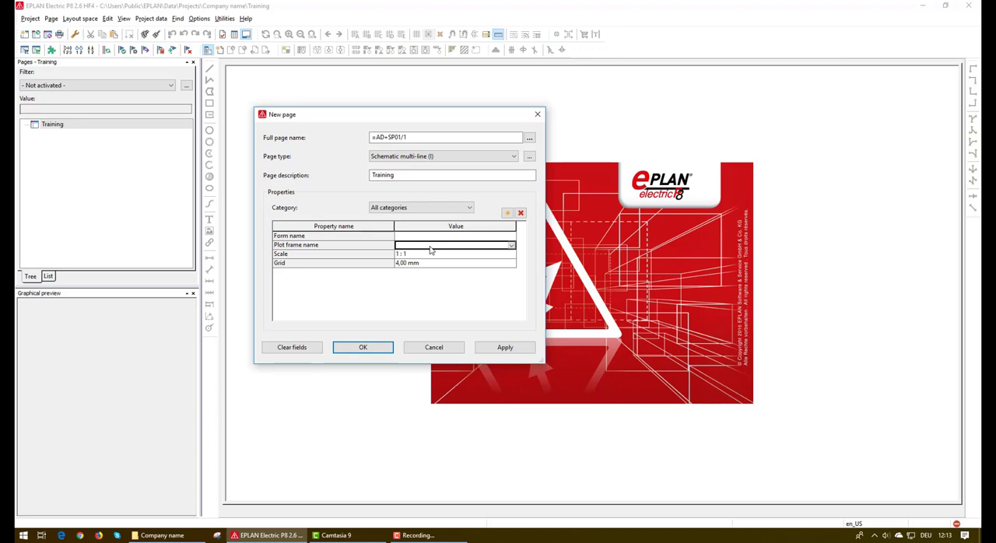
pyautogui.click(511, 244)
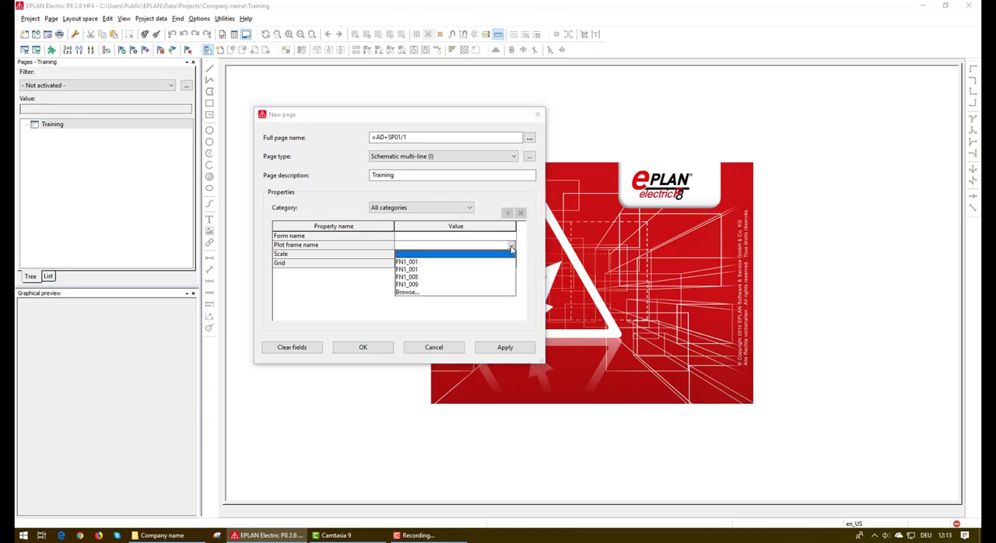
pyautogui.click(406, 293)
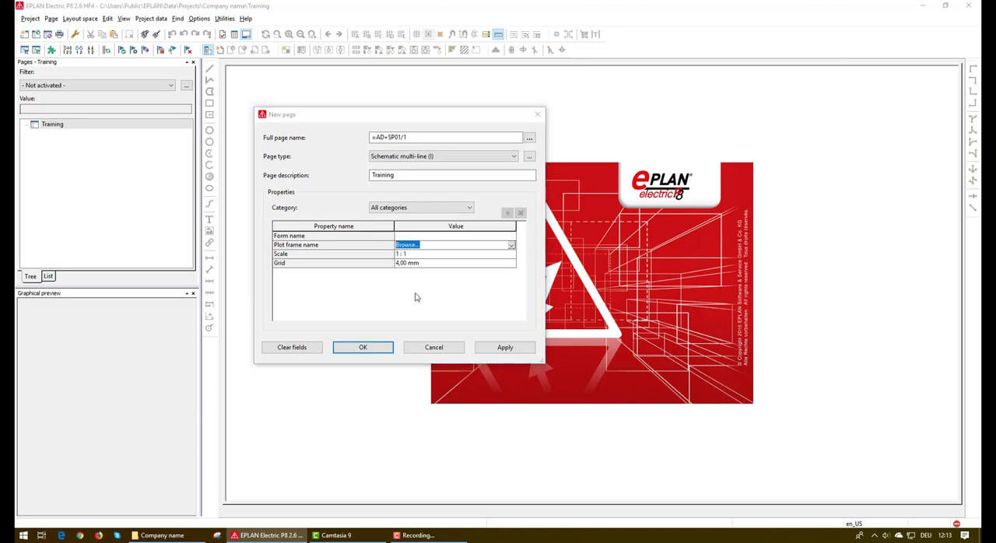
pyautogui.click(511, 245)
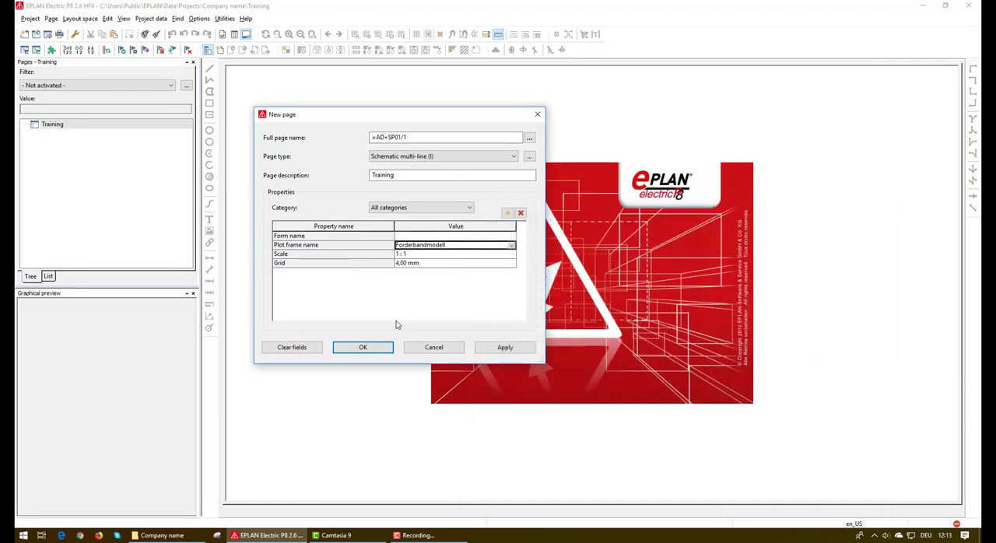
pyautogui.click(363, 347)
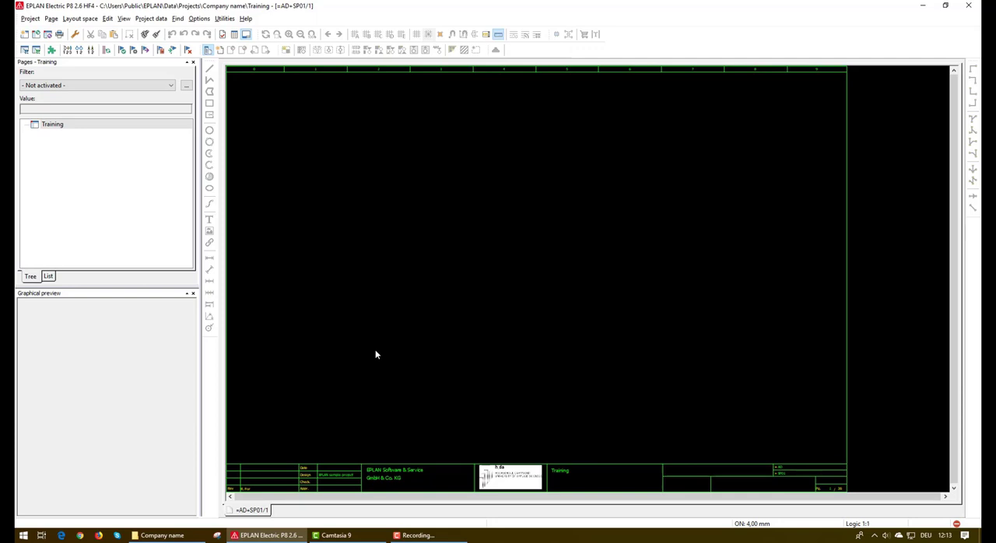